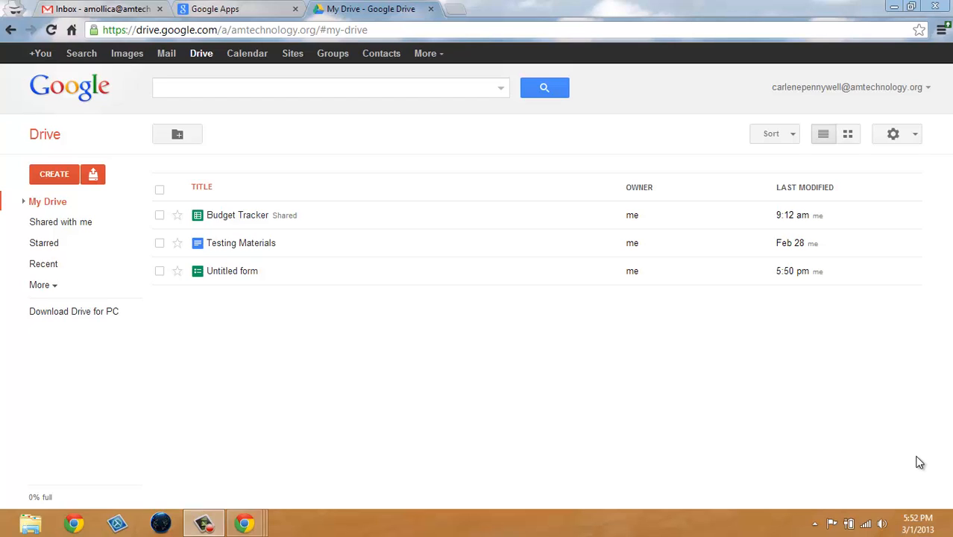
mouse_move(168, 415)
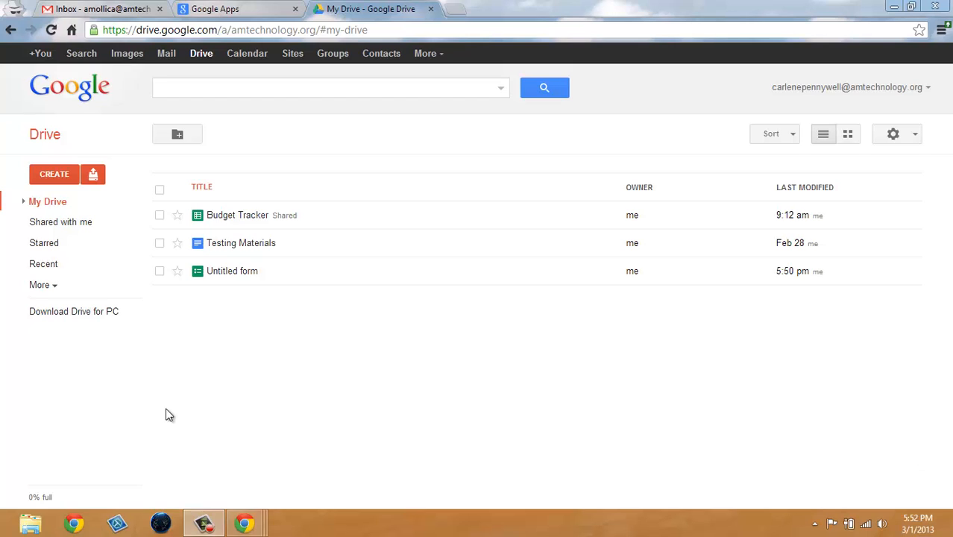
Step: Start a new blank form from Drive's Create list
click(54, 173)
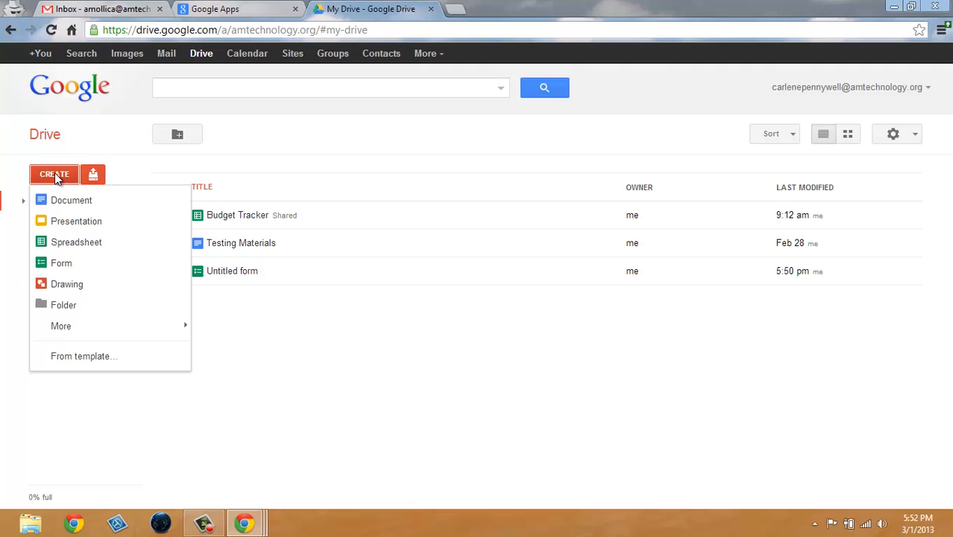
click(61, 263)
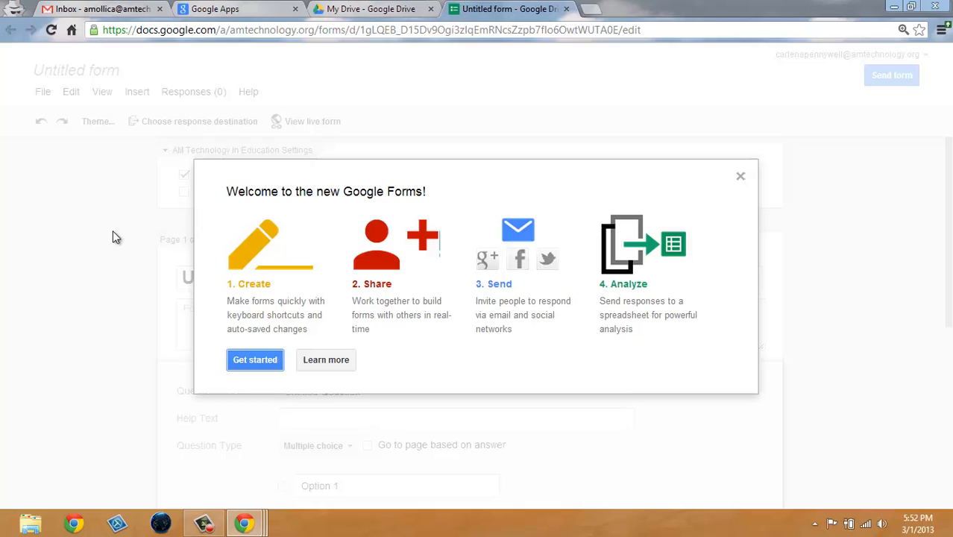
mouse_move(308, 197)
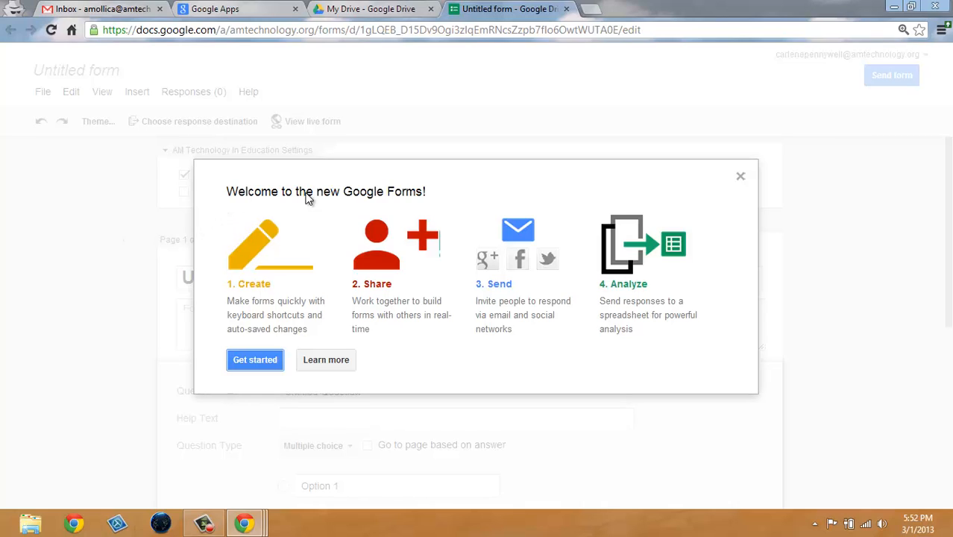
mouse_move(430, 206)
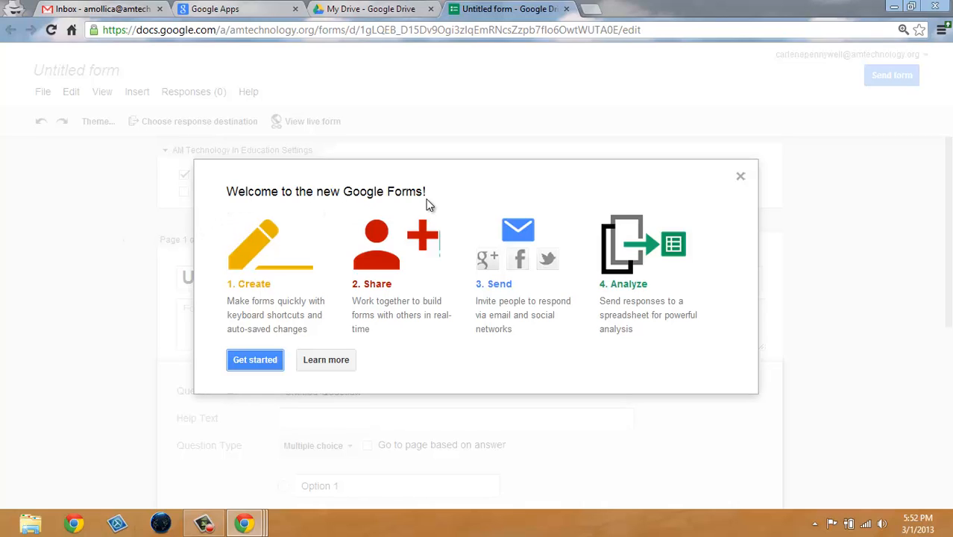
mouse_move(577, 388)
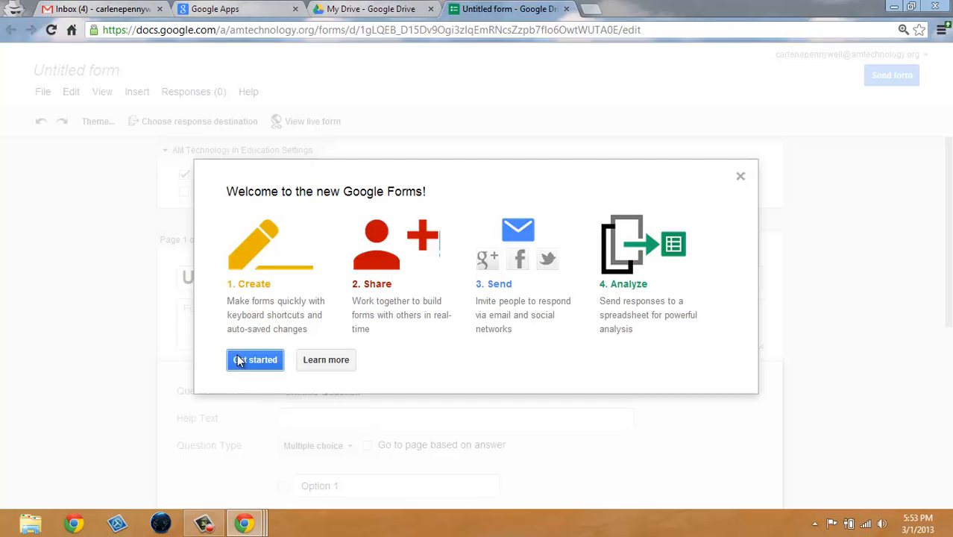
Step: Title the form 'Fit Club's Customer Survey' in the get-started dialog
click(255, 359)
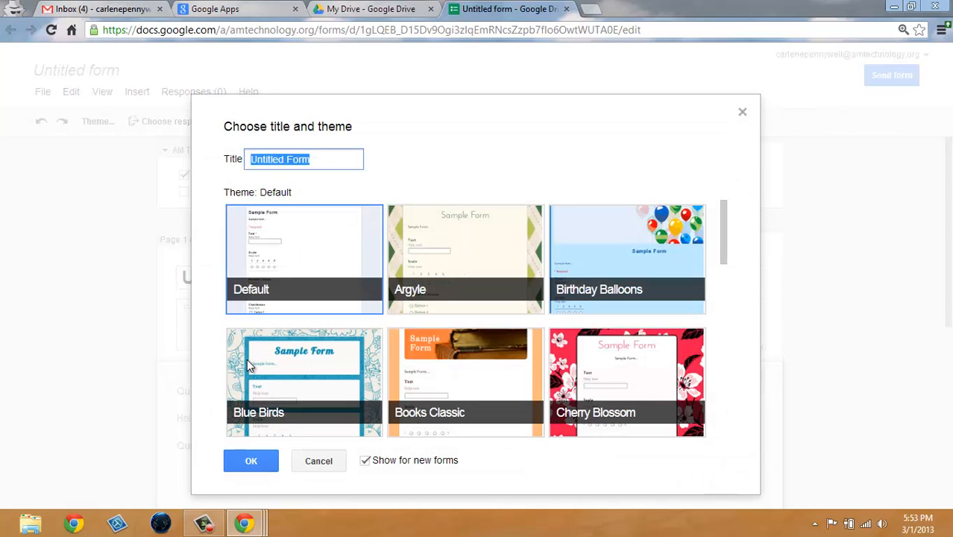
mouse_move(310, 121)
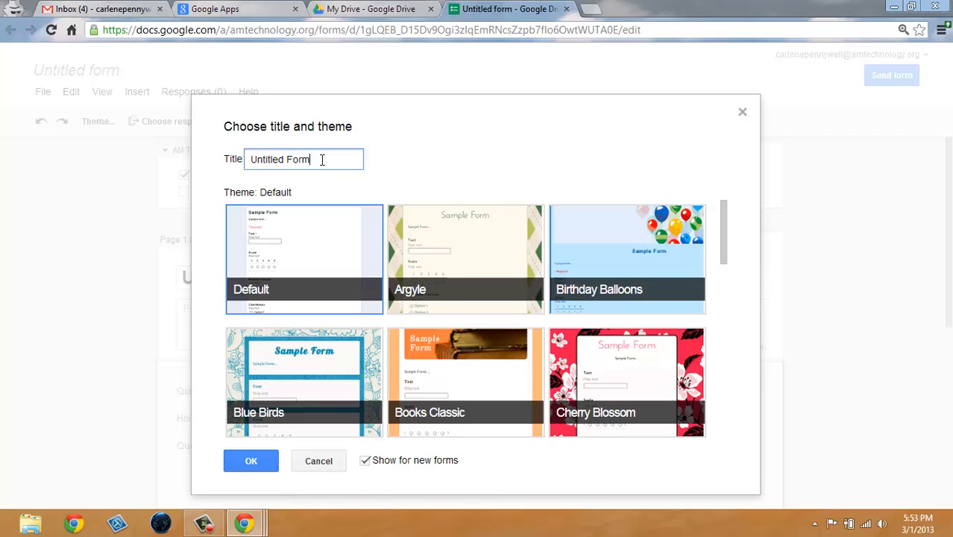
right_click(291, 142)
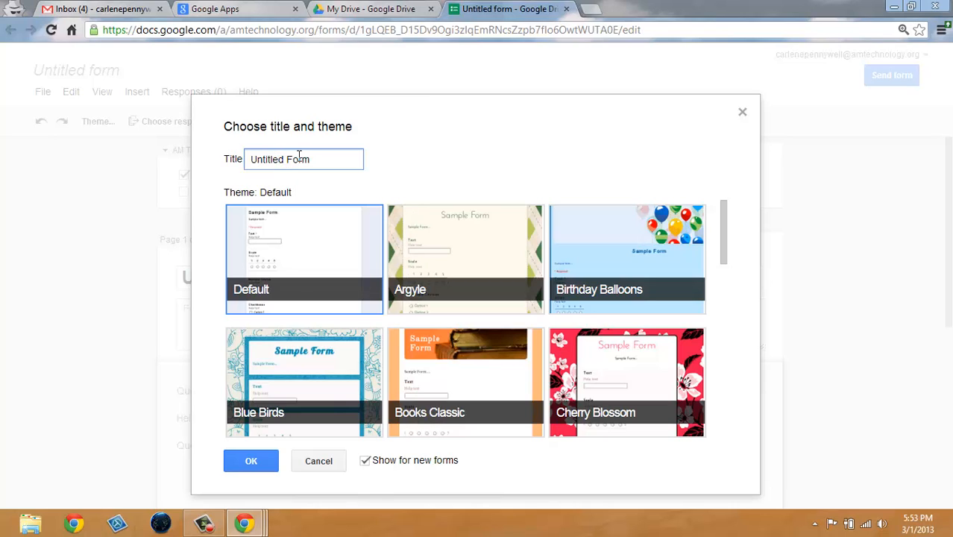
text(Fit)
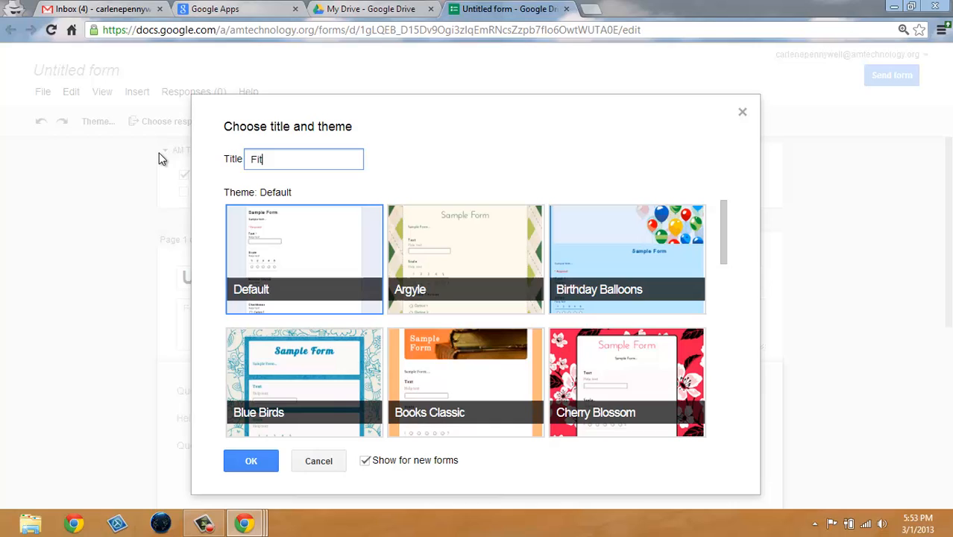
text(Club)
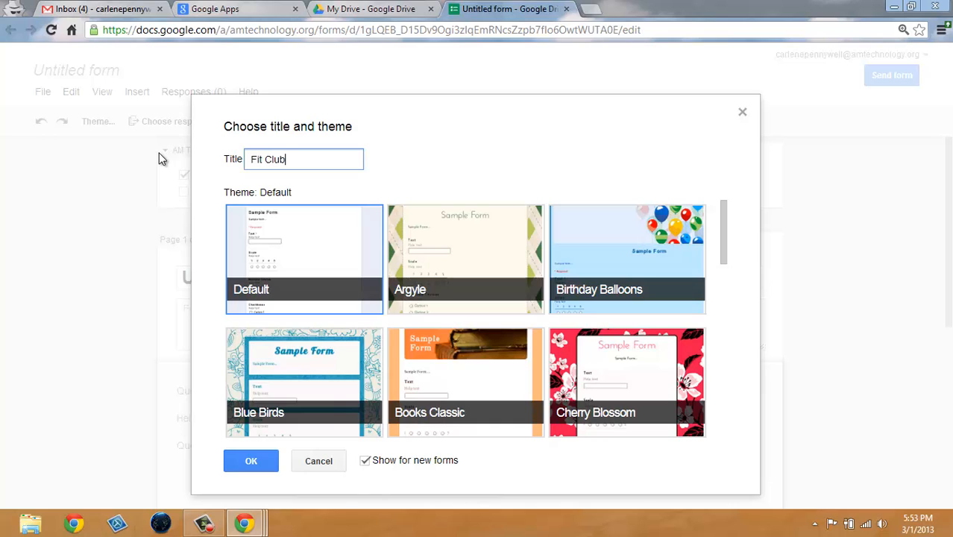
text('s Customer)
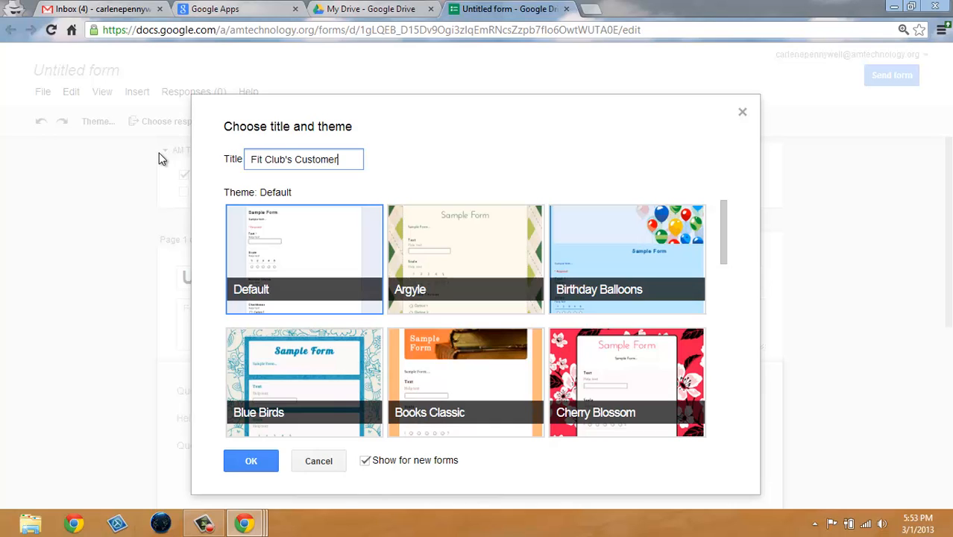
text(Survey)
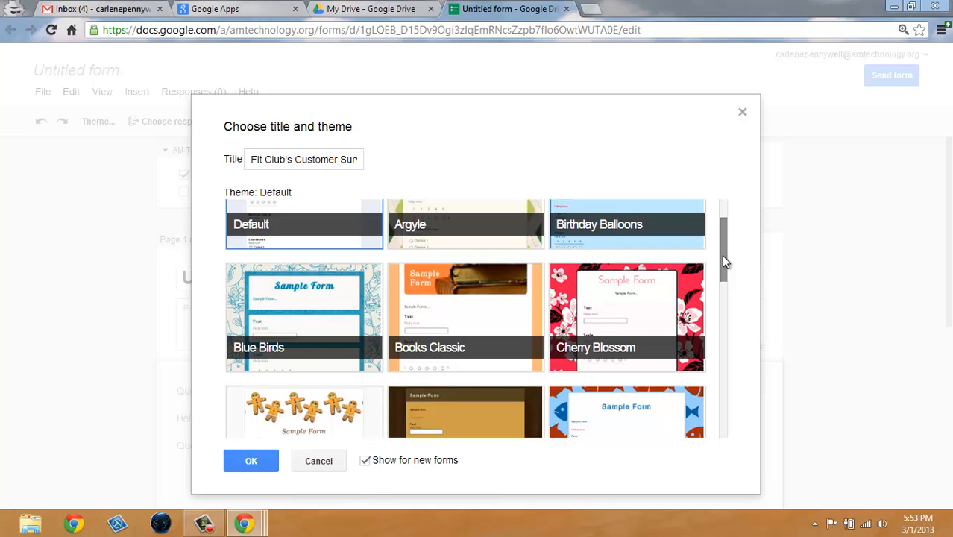
Step: Choose the White Poppies theme and confirm to enter the editor
scroll(down, 3)
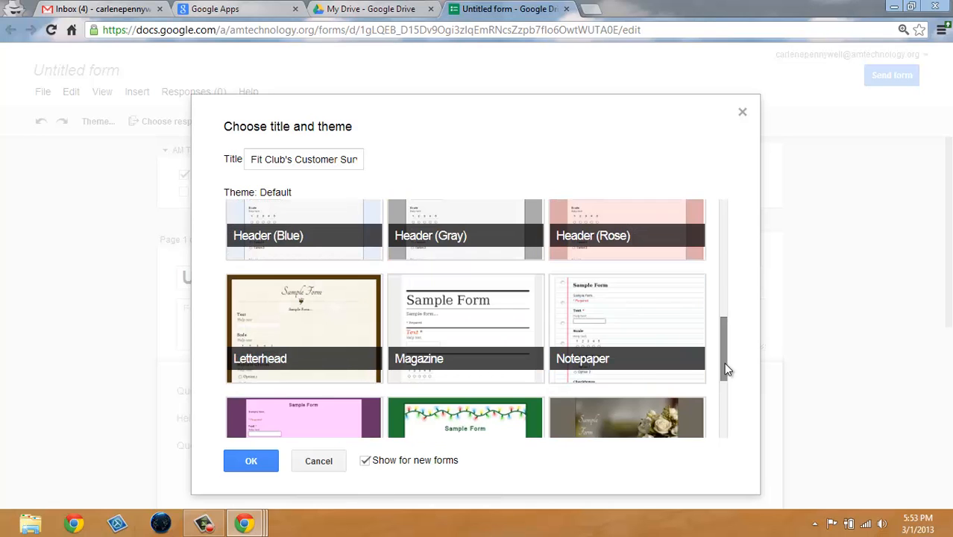
scroll(down, 3)
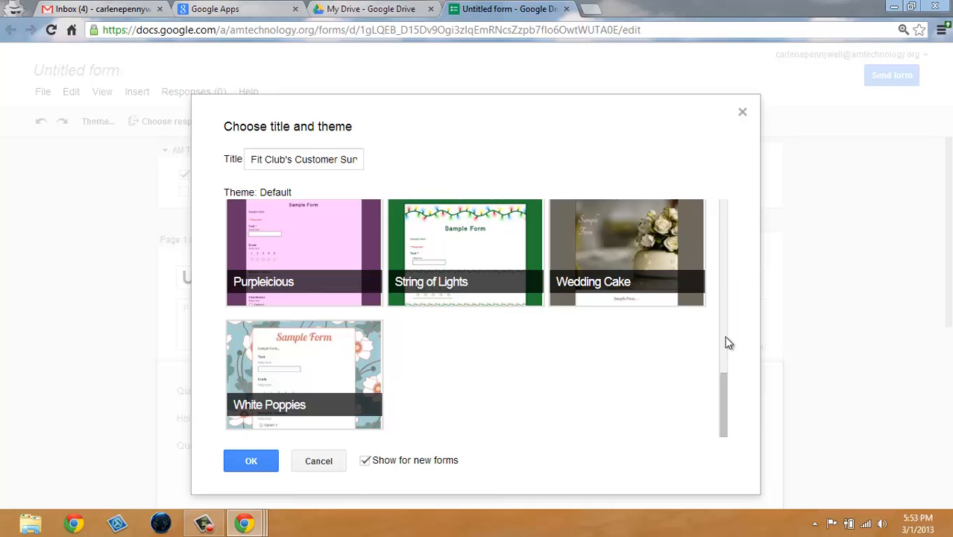
click(304, 373)
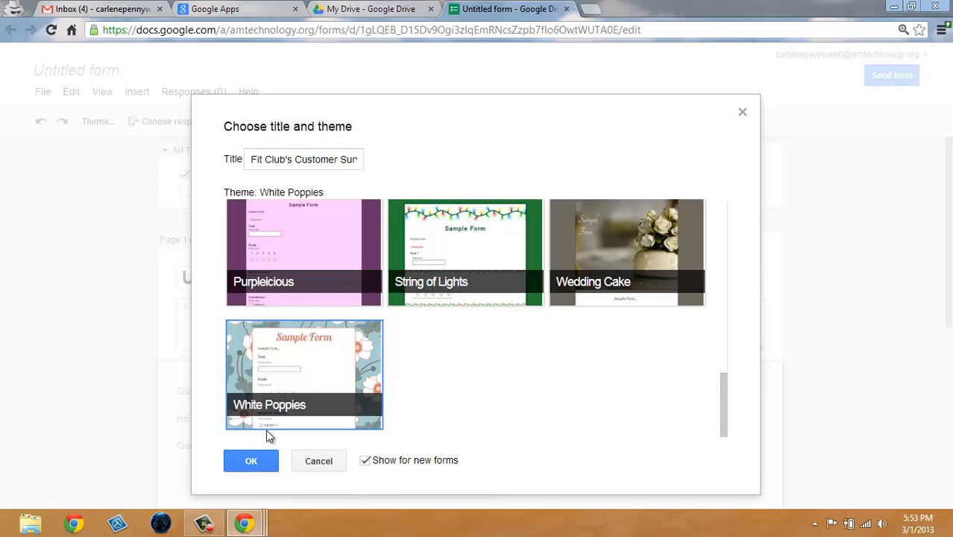
click(250, 459)
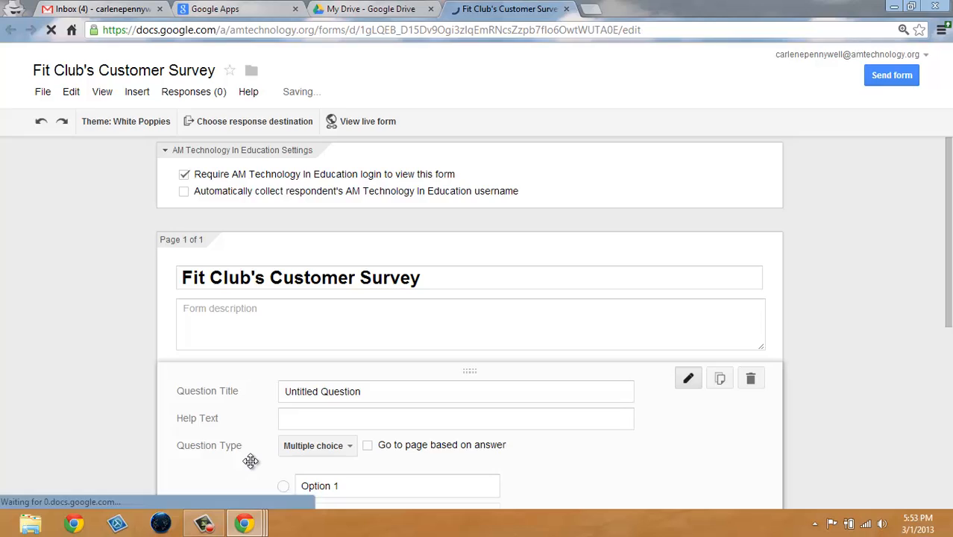